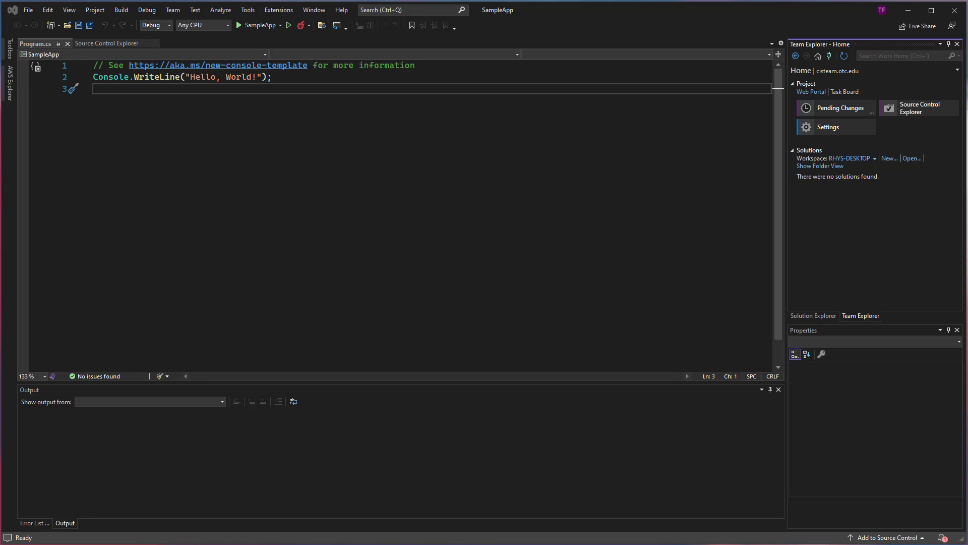
Show Solution Explorer, preview SampleApp.csproj and select the Solution 'SampleApp' node.
click(813, 316)
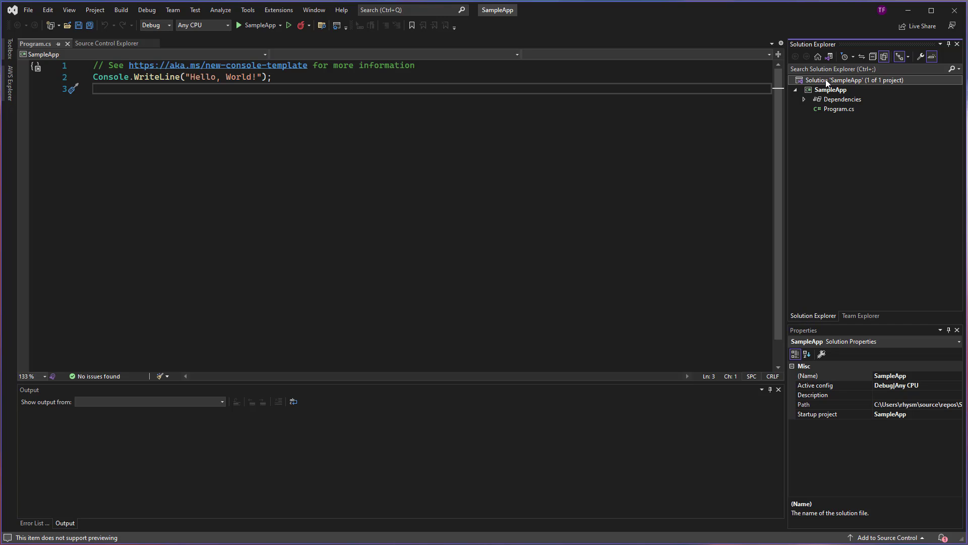
click(830, 90)
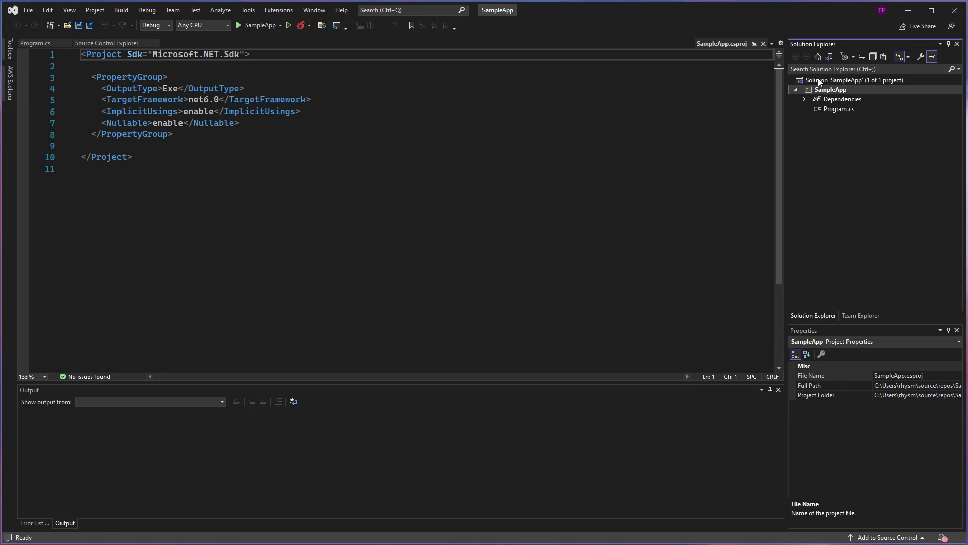
click(838, 80)
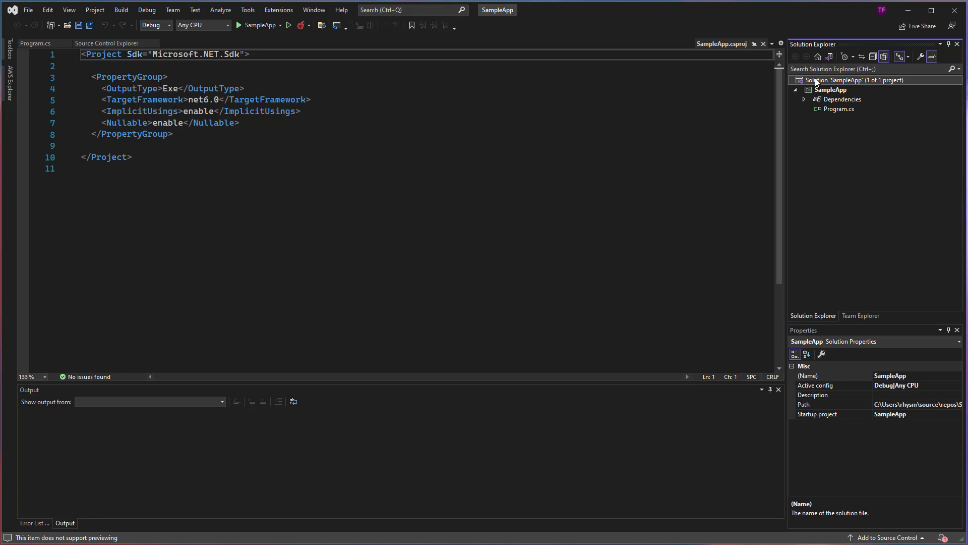
Choose Add Solution to Source Control from the SampleApp solution's context menu.
right_click(838, 80)
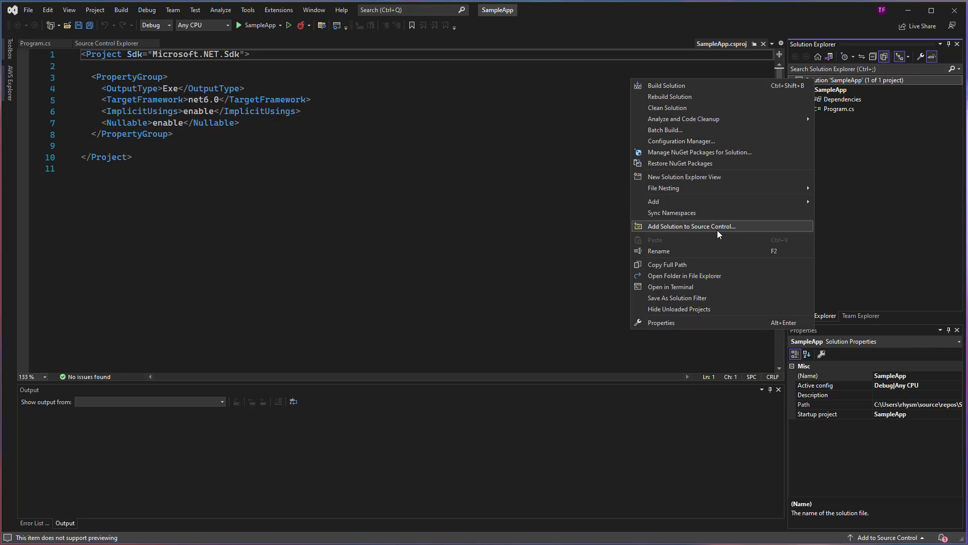
click(691, 225)
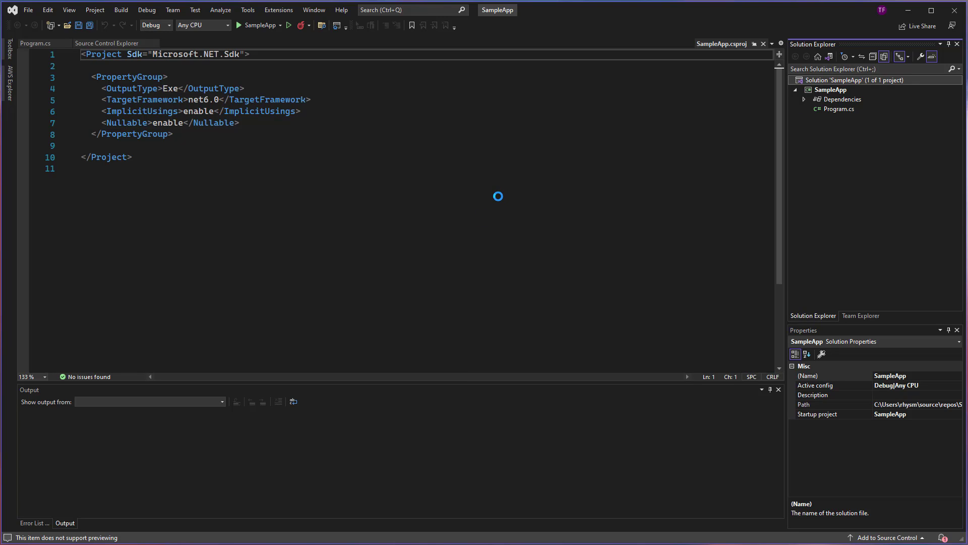
Add the solution to the Examples team project with folder name SampleApp and confirm.
click(889, 538)
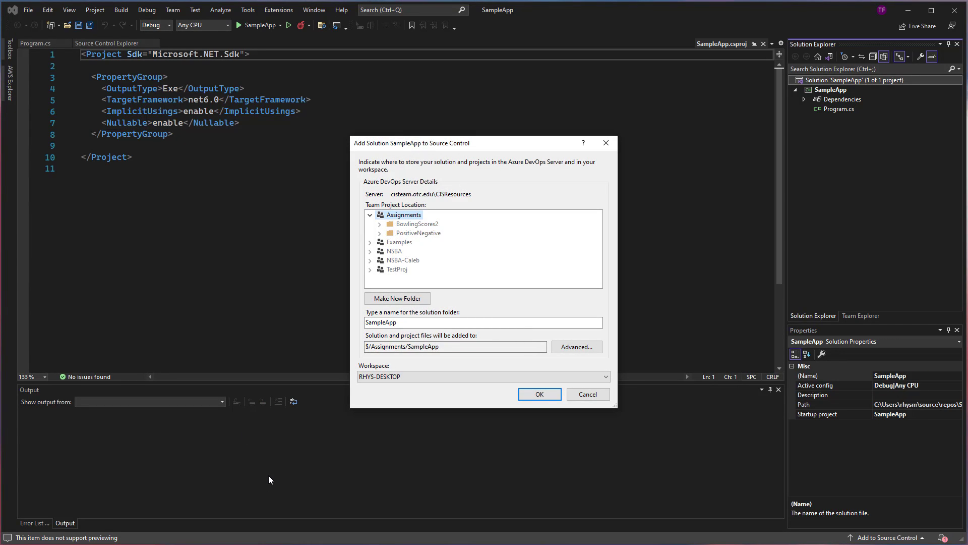
mouse_move(451, 202)
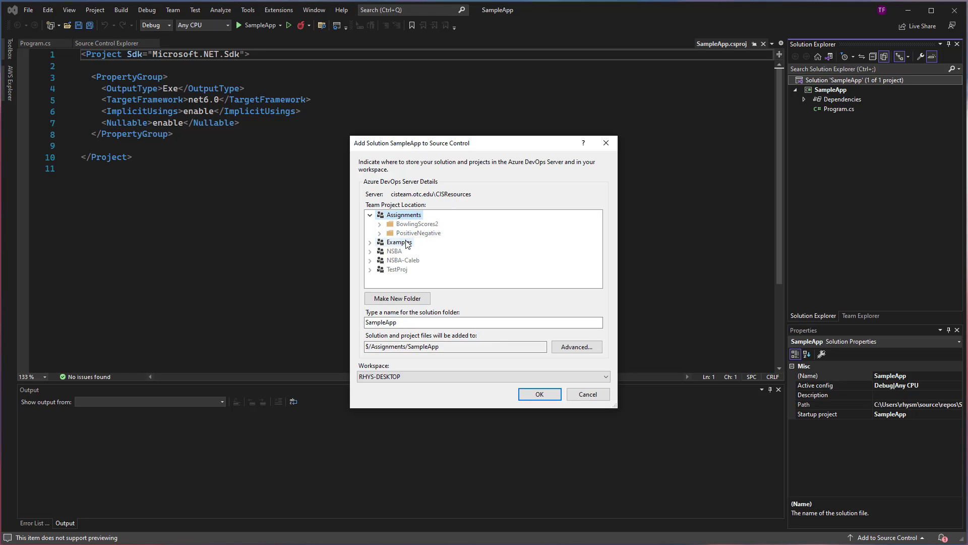
click(400, 241)
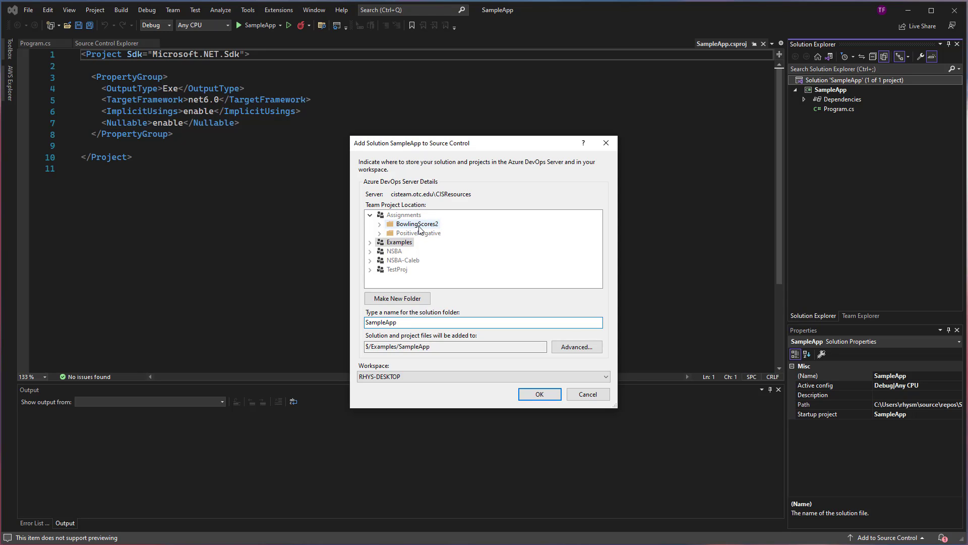
click(417, 233)
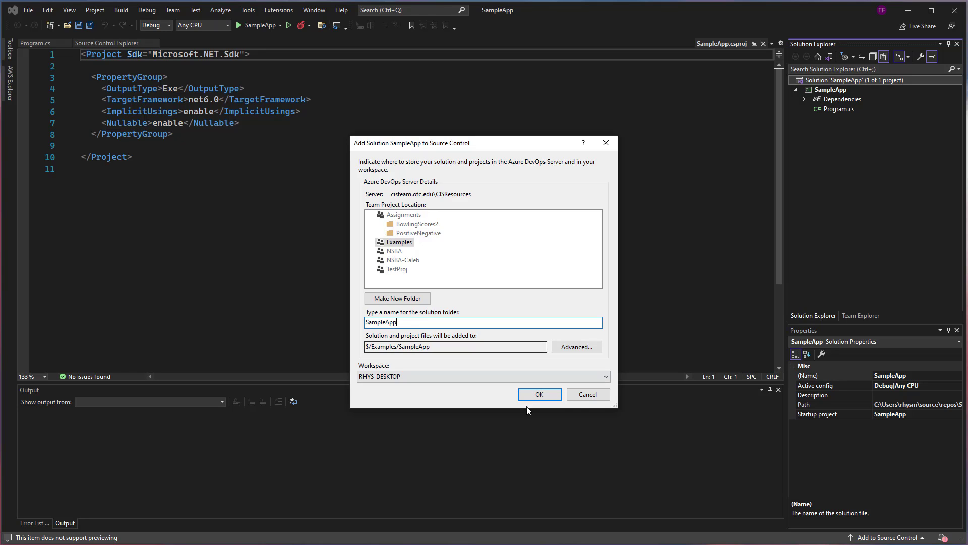
click(539, 394)
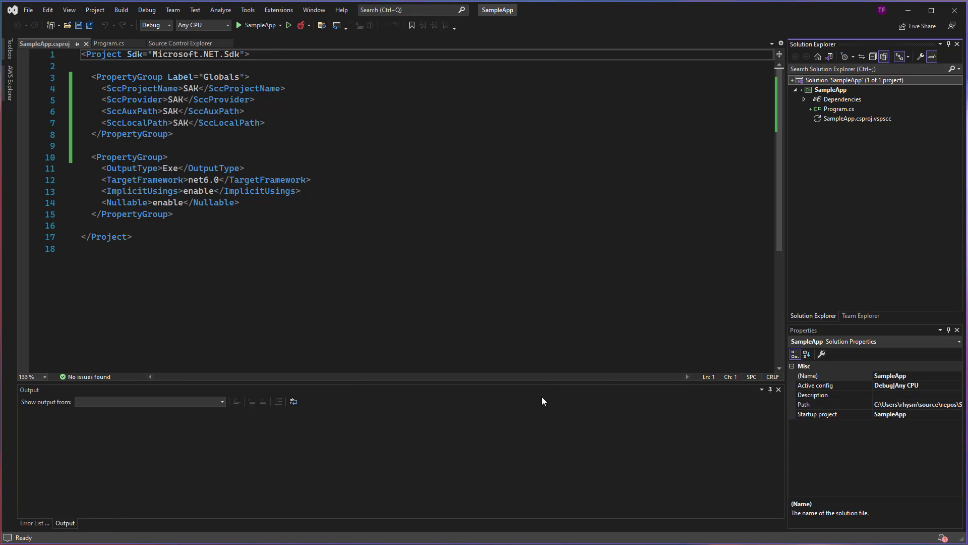
mouse_move(813, 117)
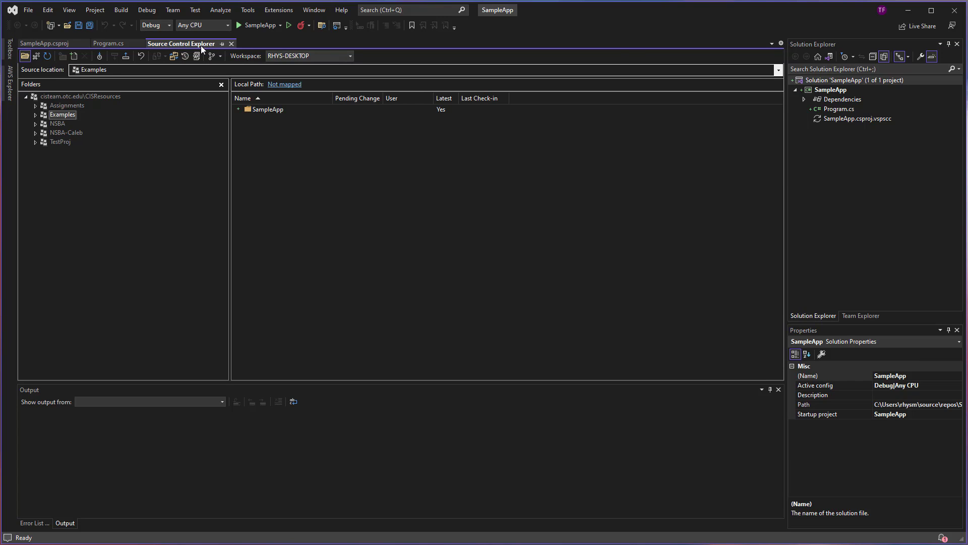
mouse_move(58, 122)
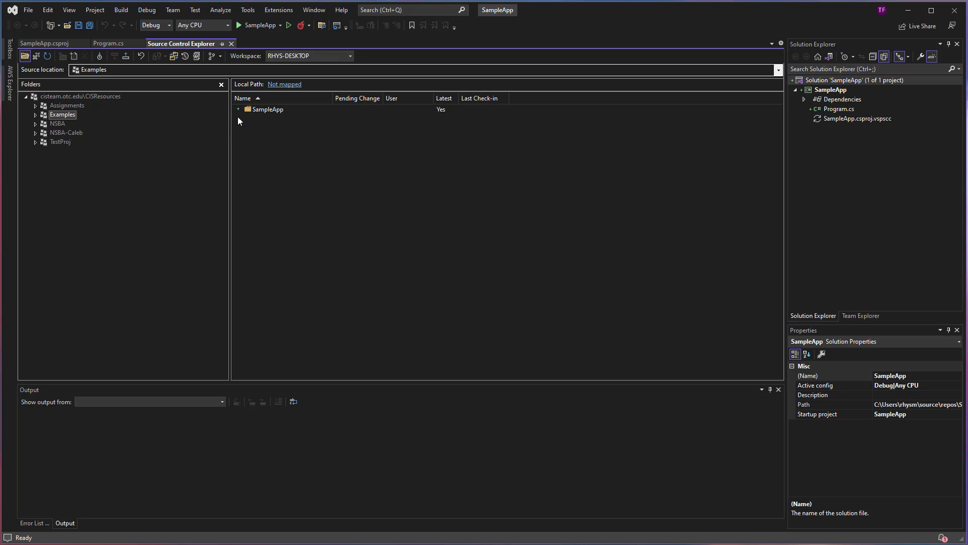
mouse_move(266, 109)
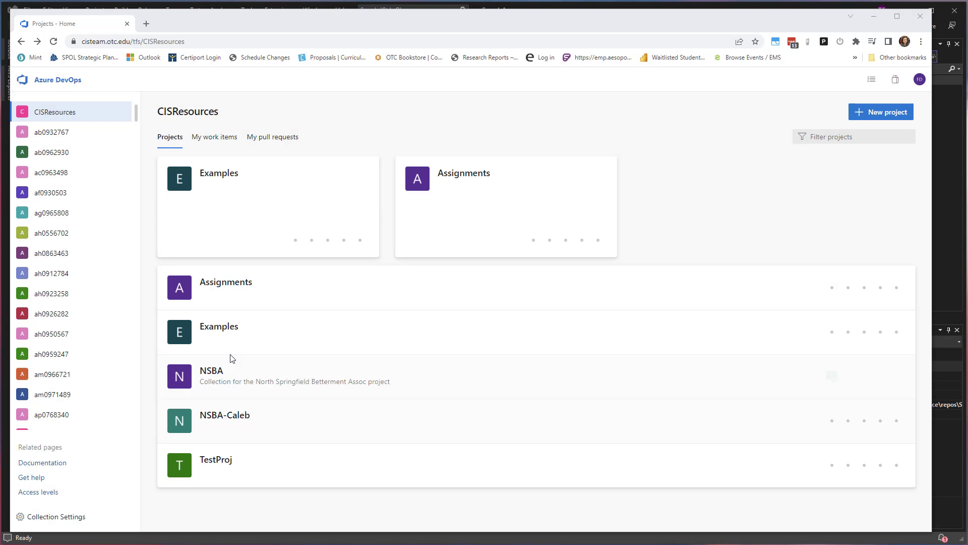
Open the Examples project in Azure DevOps to see its summary with zero changesets.
click(219, 326)
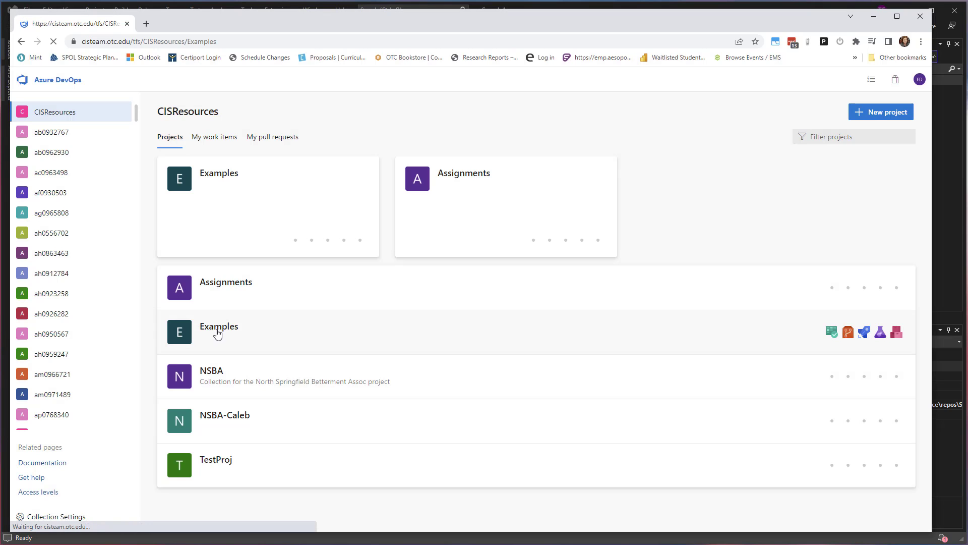
click(218, 326)
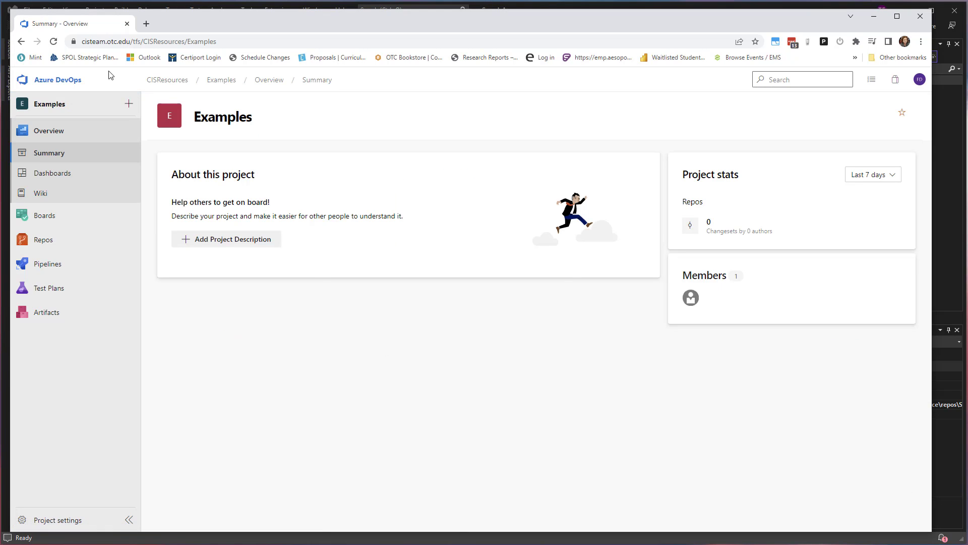
mouse_move(130, 343)
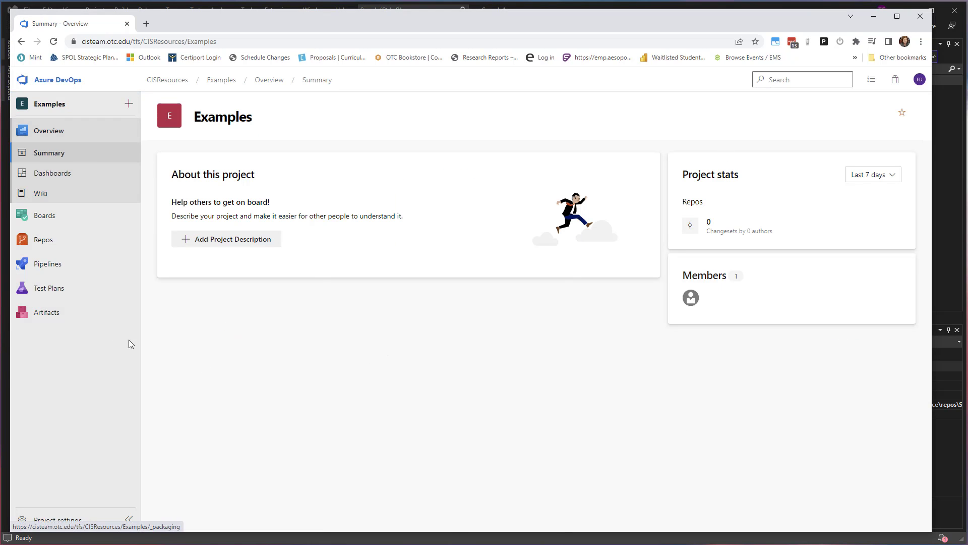
click(44, 240)
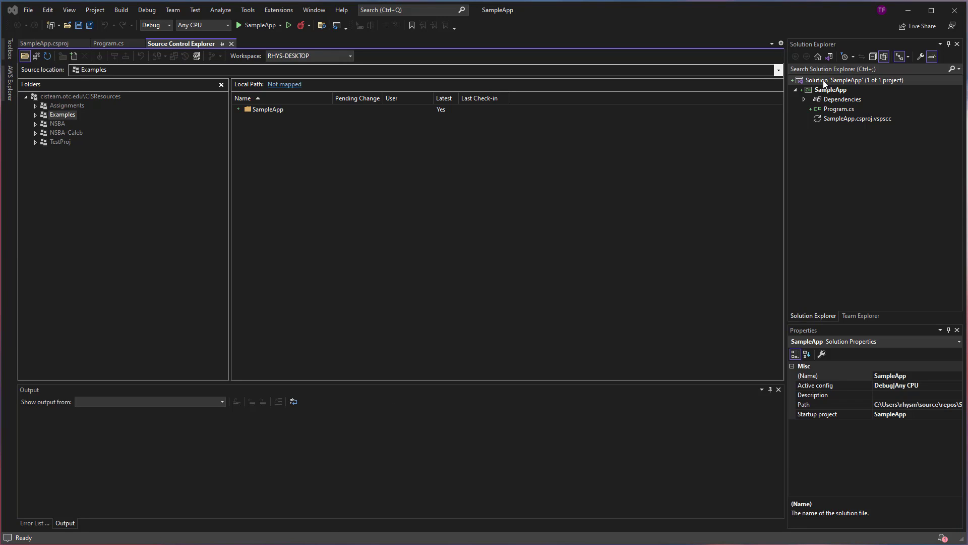
Open Pending Changes for the SampleApp solution, listing its three pending additions.
right_click(844, 79)
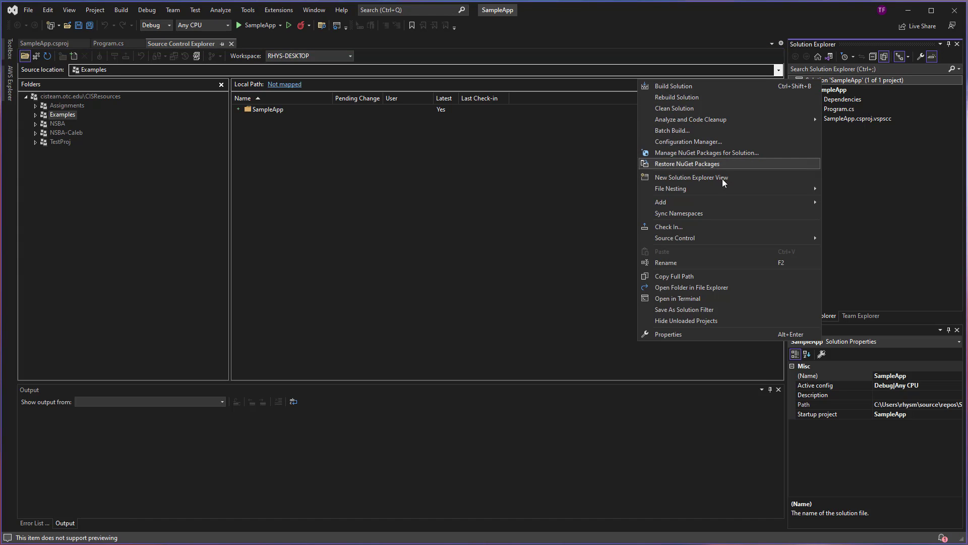
mouse_move(674, 227)
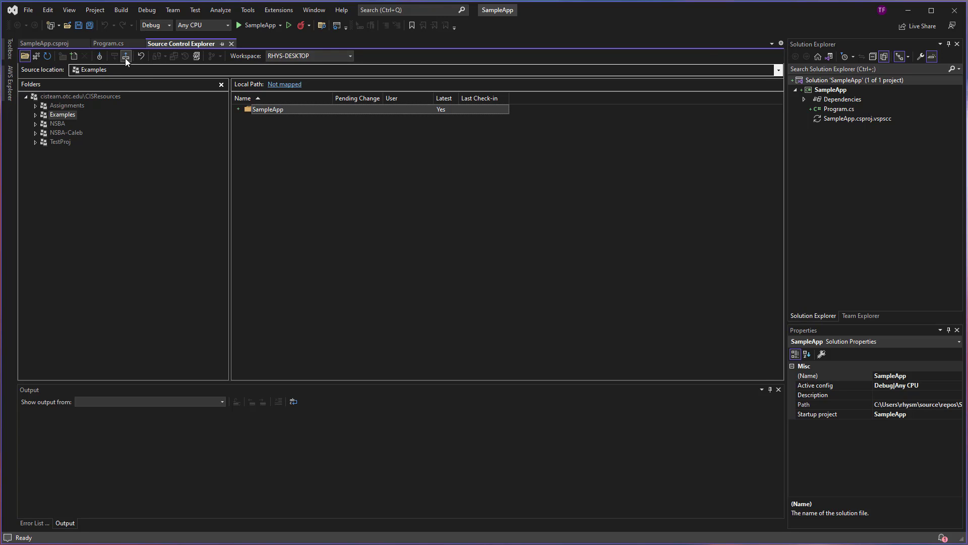
click(860, 315)
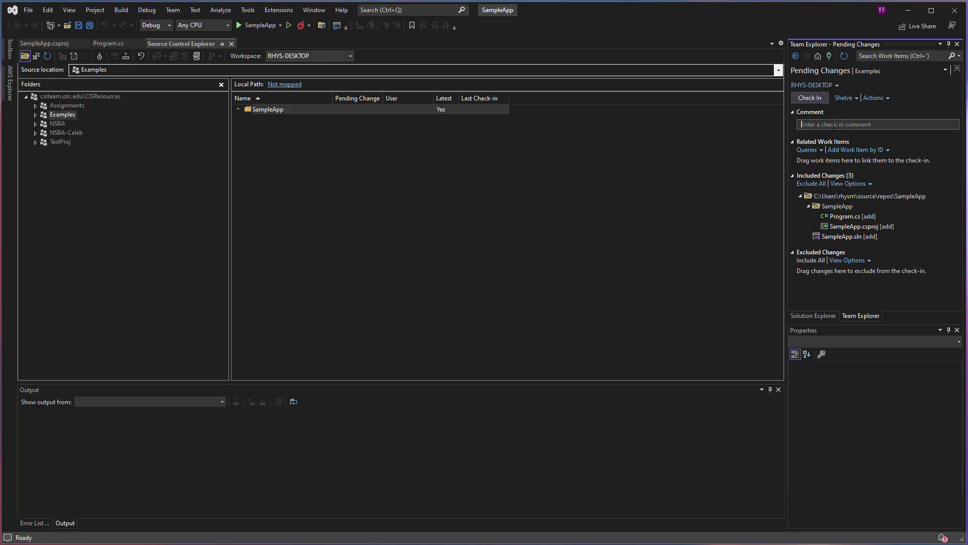
mouse_move(603, 184)
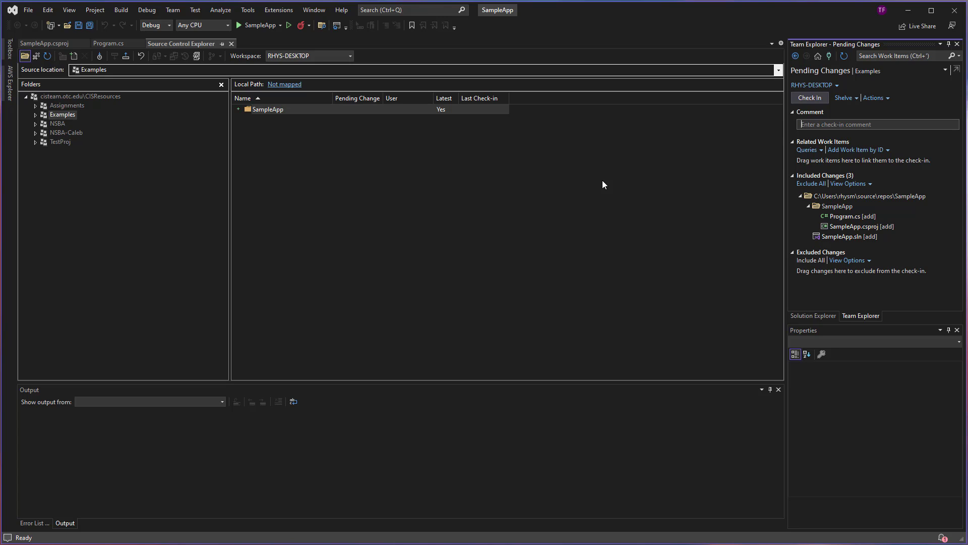
Enter the check-in comment 'initial check in' for the three pending files.
text(initial check in)
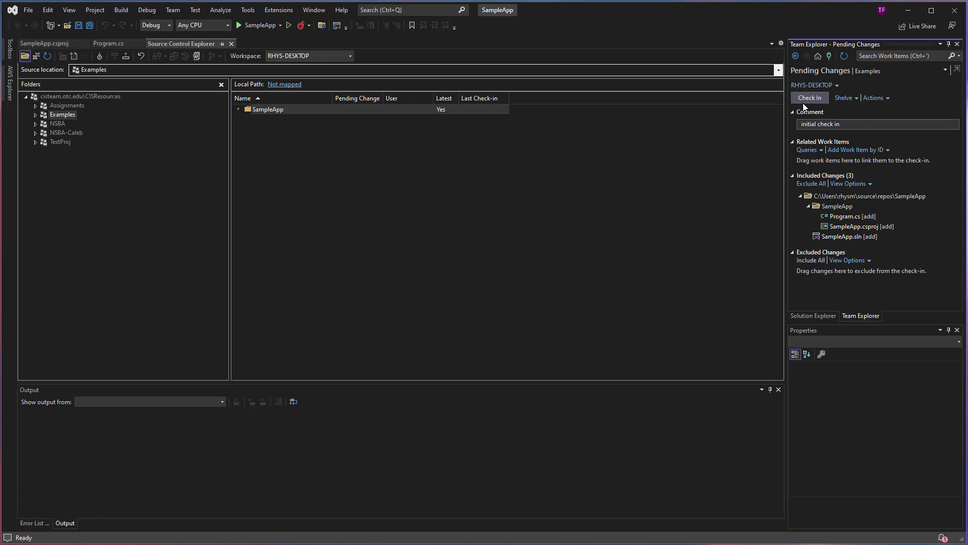
Check in the three SampleApp files with comment 'initial check in', confirming the prompt.
click(810, 98)
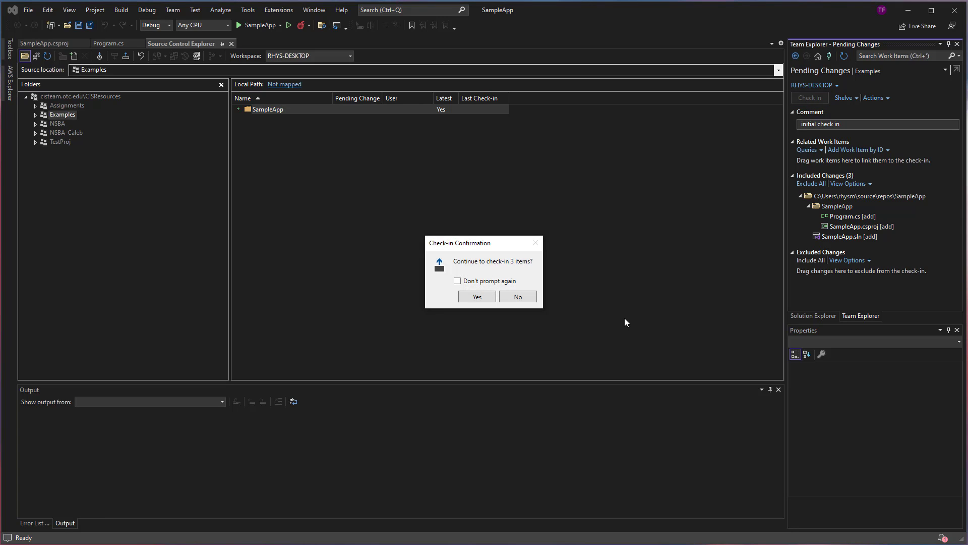
mouse_move(535, 267)
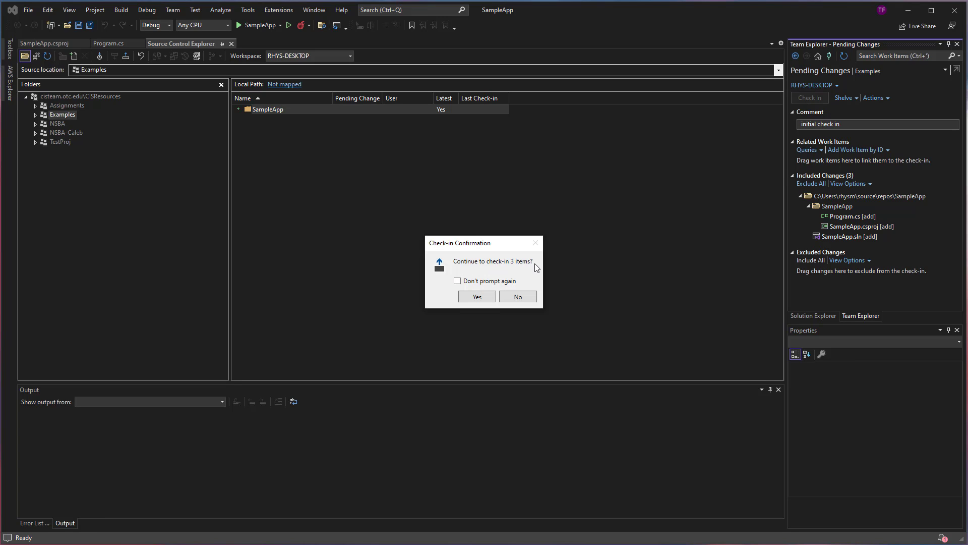
click(475, 296)
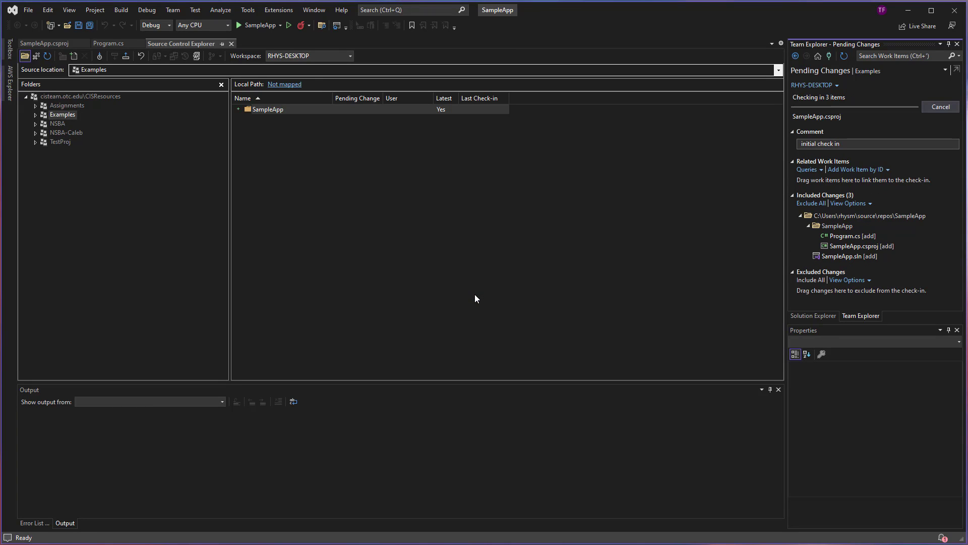
mouse_move(857, 118)
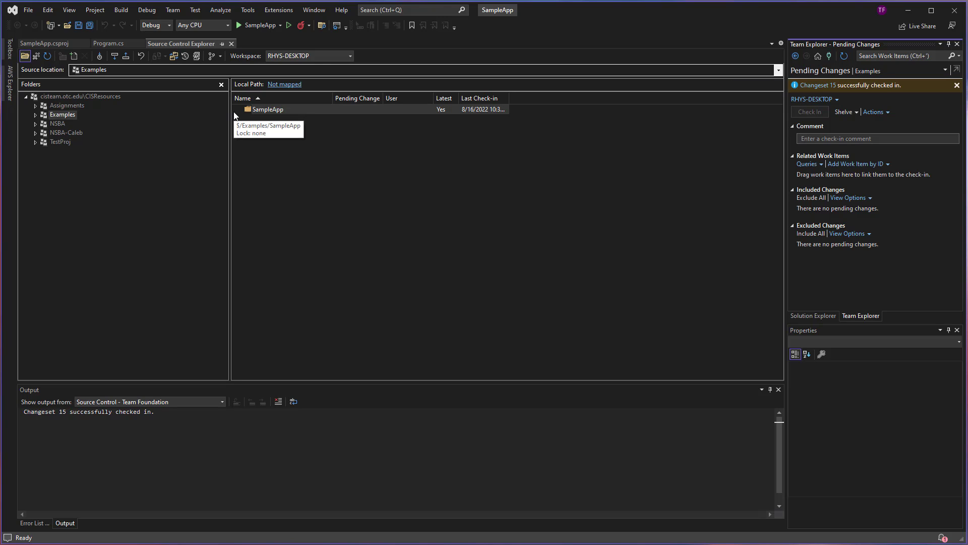
mouse_move(813, 316)
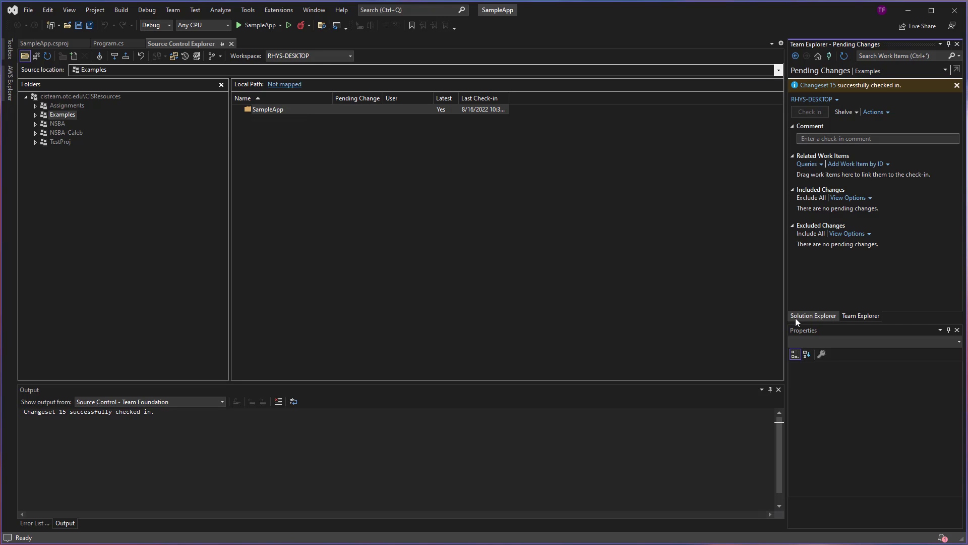
Return to Solution Explorer, where SampleApp's files show as checked in under changeset 15.
click(813, 316)
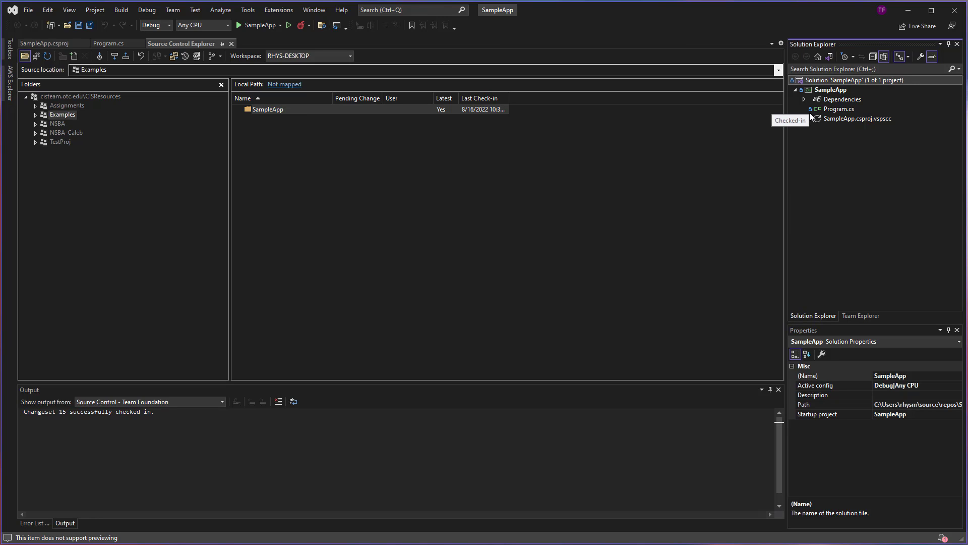
mouse_move(811, 119)
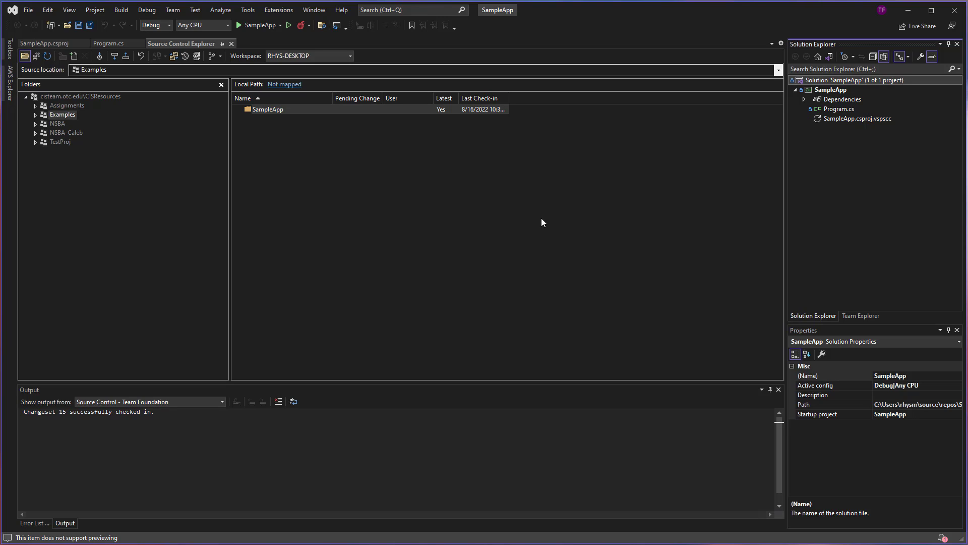
mouse_move(326, 275)
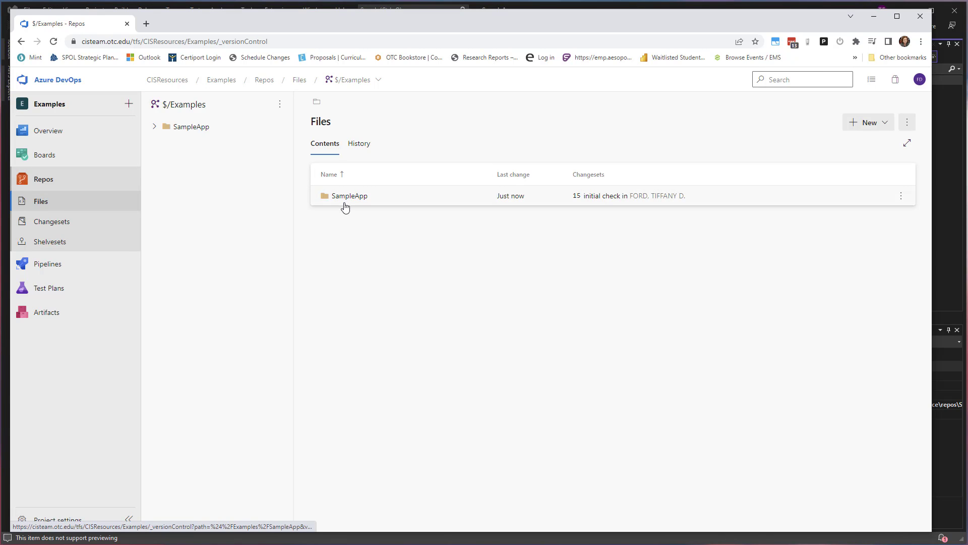
mouse_move(606, 207)
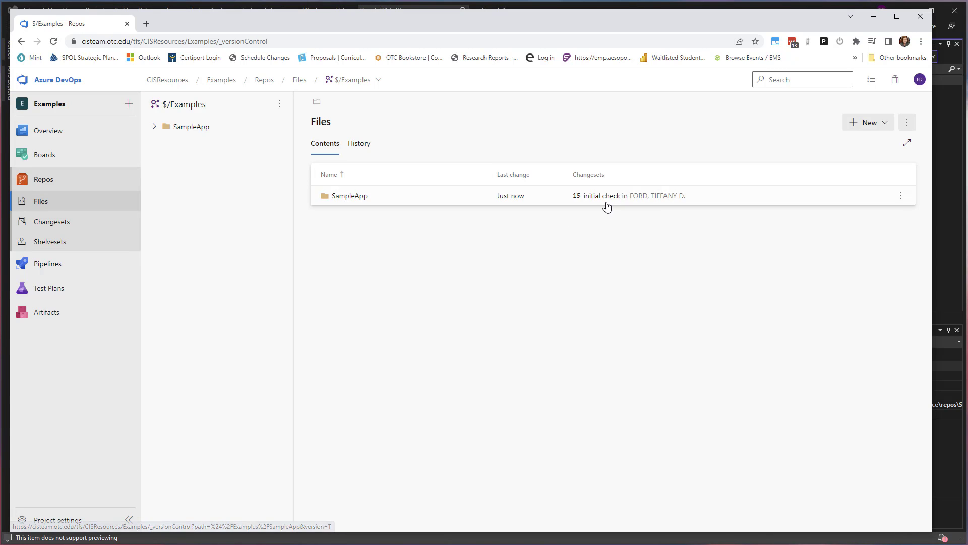
View the SampleApp folder contents on the server, recorded under changeset 15 'initial check in'.
click(350, 196)
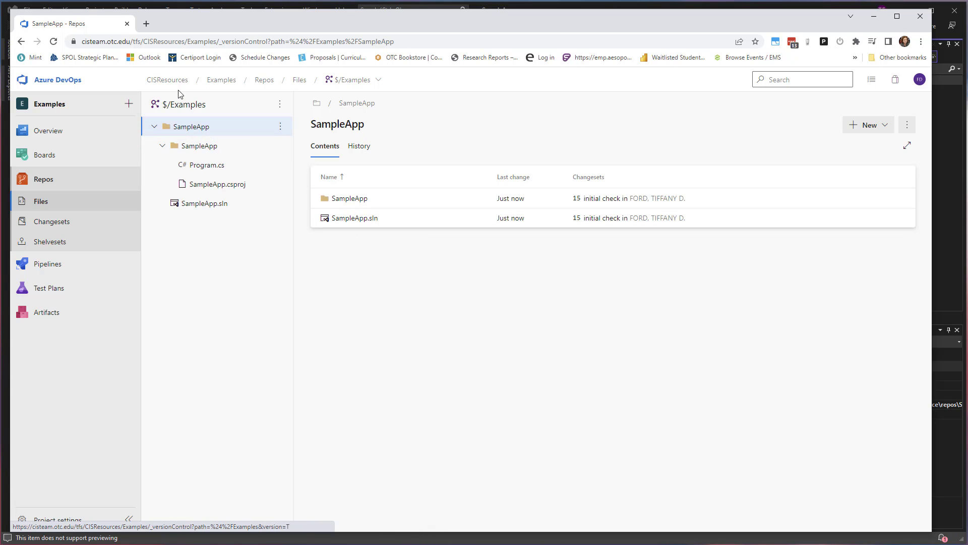
mouse_move(873, 16)
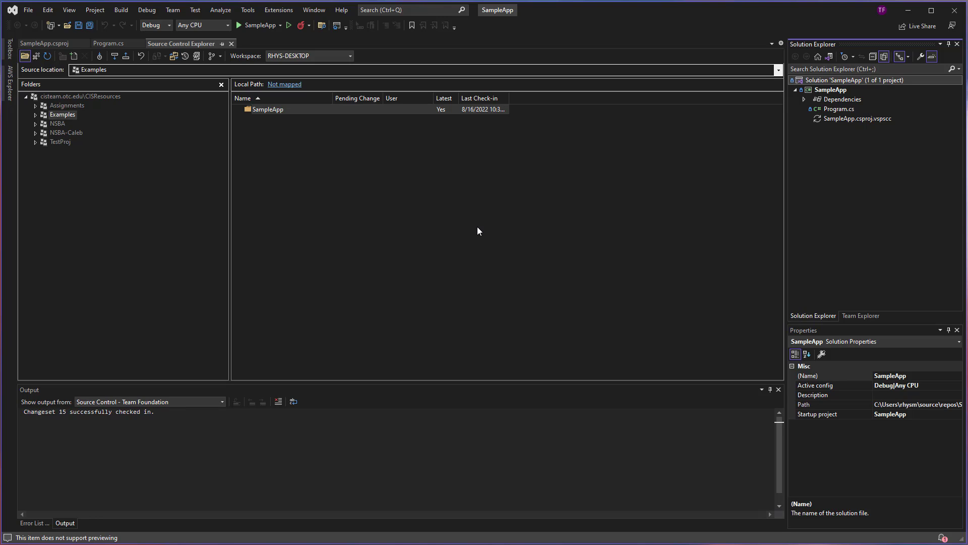
mouse_move(511, 229)
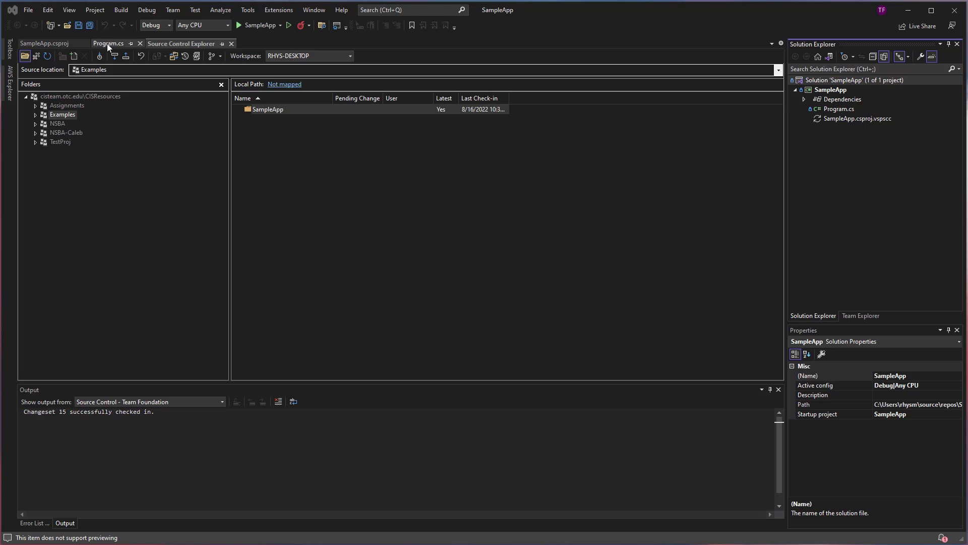
Bring the Program.cs document with its Hello World line to the front for editing.
click(109, 43)
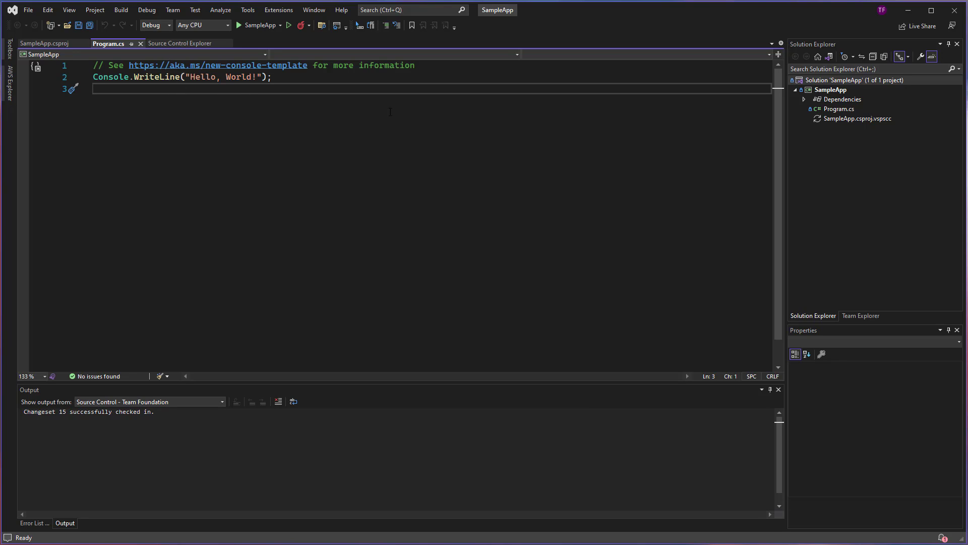
Add Console.WriteLine("This is a new line"); as line 3 of Program.cs and save the file.
text(Console.W)
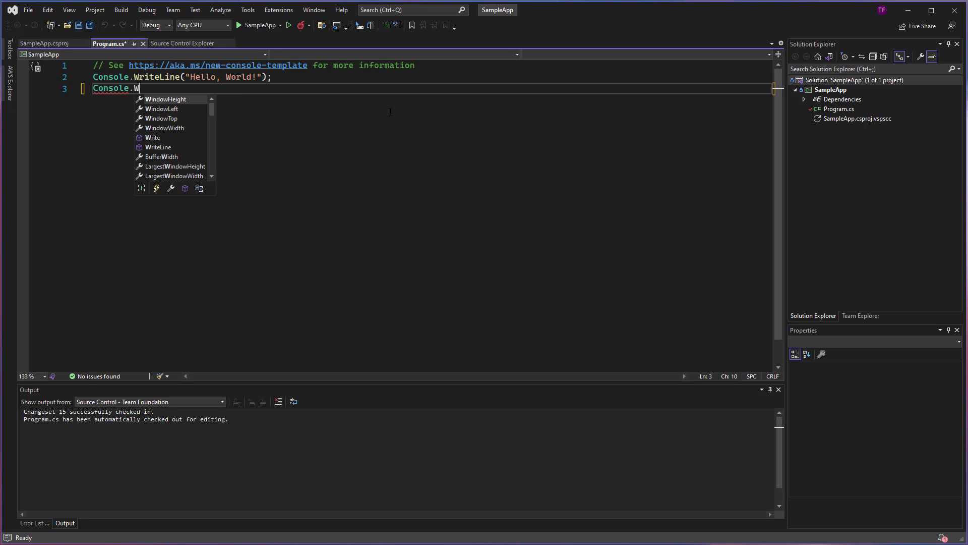
text(riteLine("This is a new line)
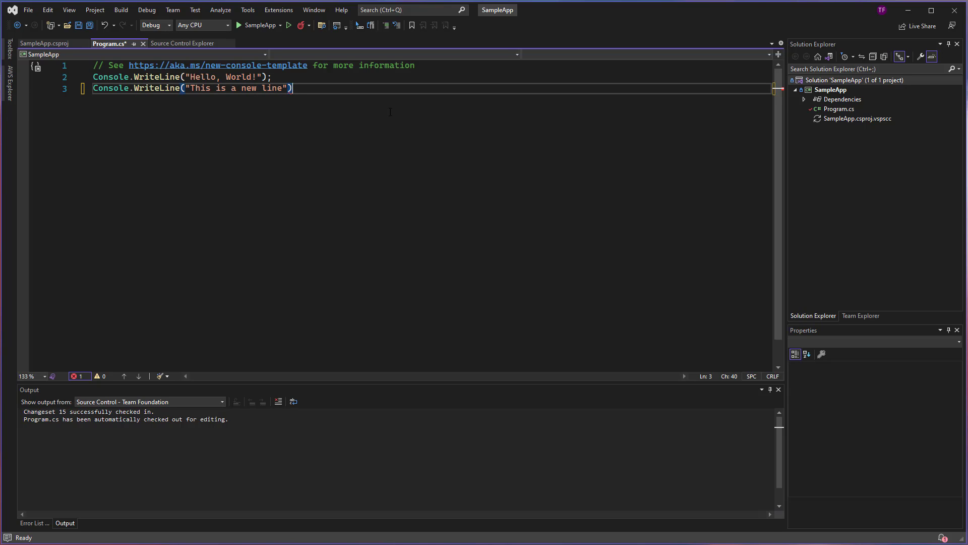
text(;)
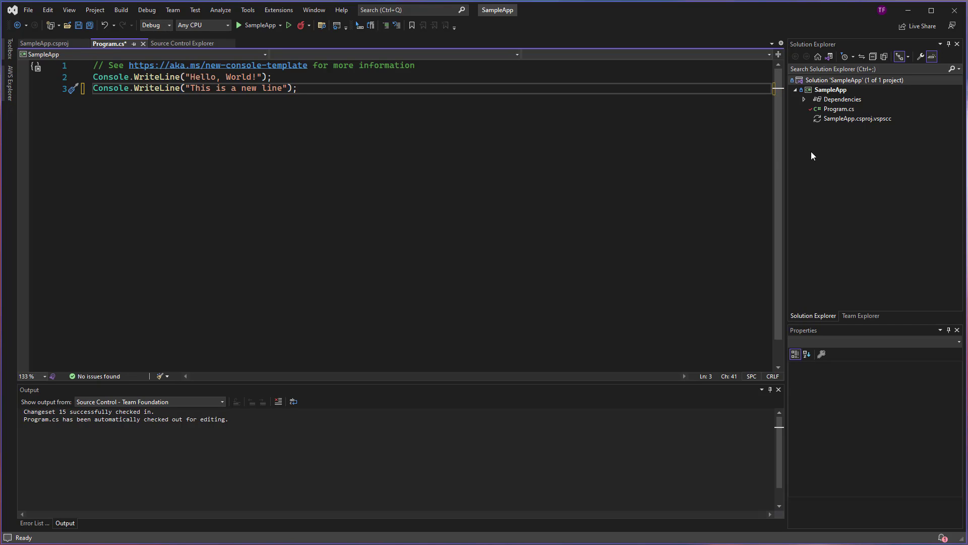
mouse_move(811, 109)
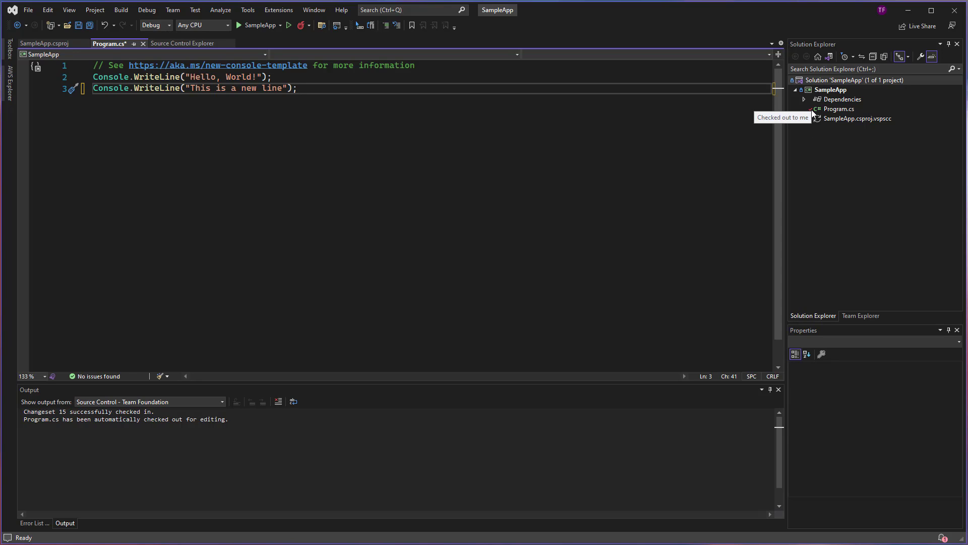
click(181, 43)
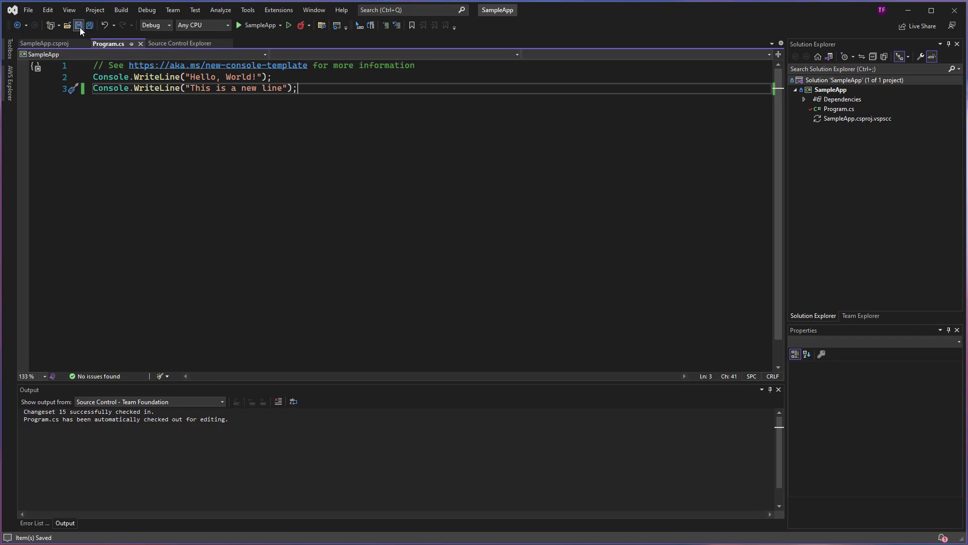
click(180, 44)
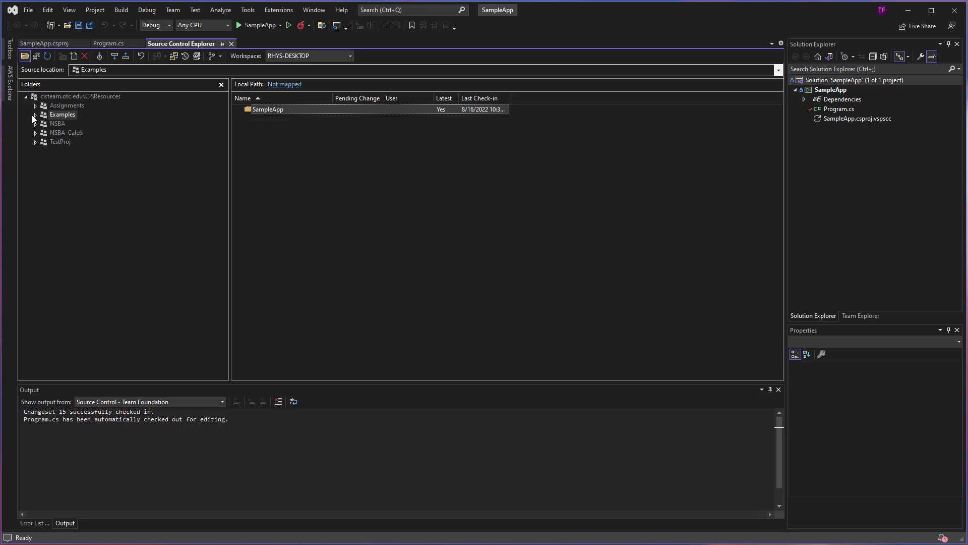
Browse Examples > SampleApp > SampleApp to see Program.cs pending edit, then back to Examples.
click(36, 114)
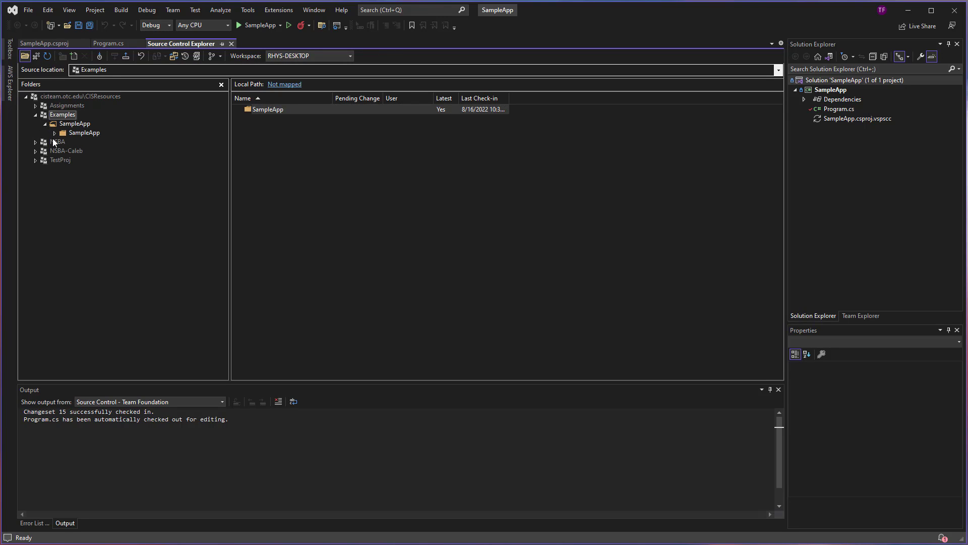
click(84, 132)
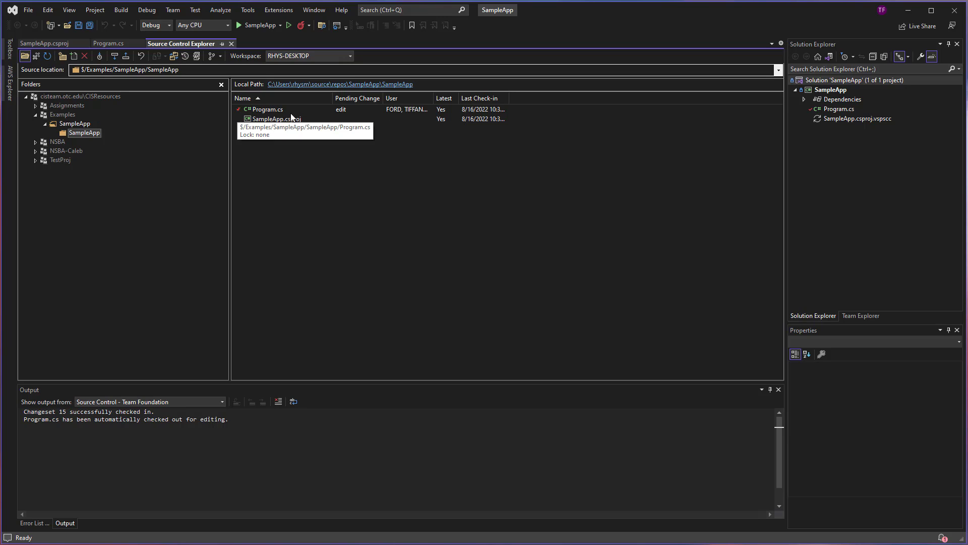
mouse_move(339, 117)
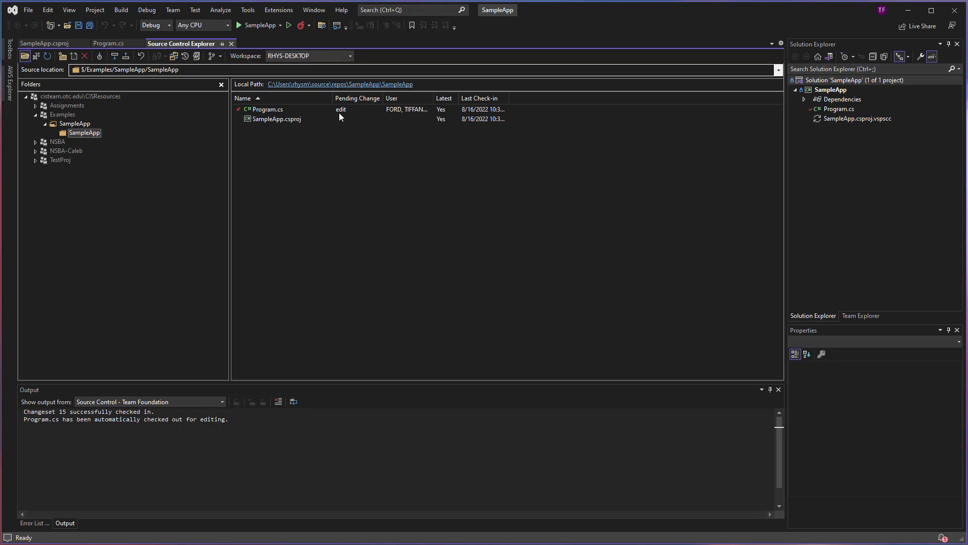
mouse_move(76, 119)
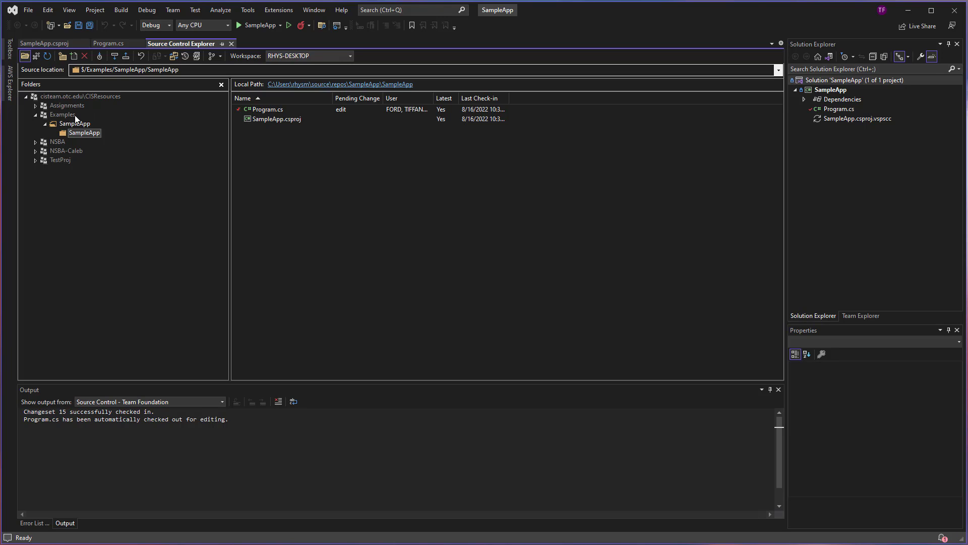
click(62, 114)
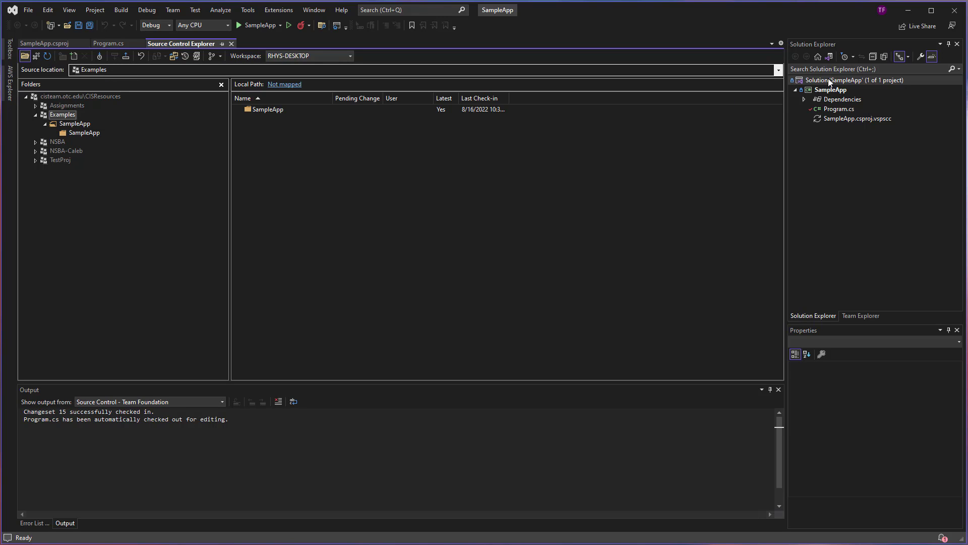
Check in the solution's pending Program.cs change with comment 'Made an edit', confirming the prompt.
right_click(830, 81)
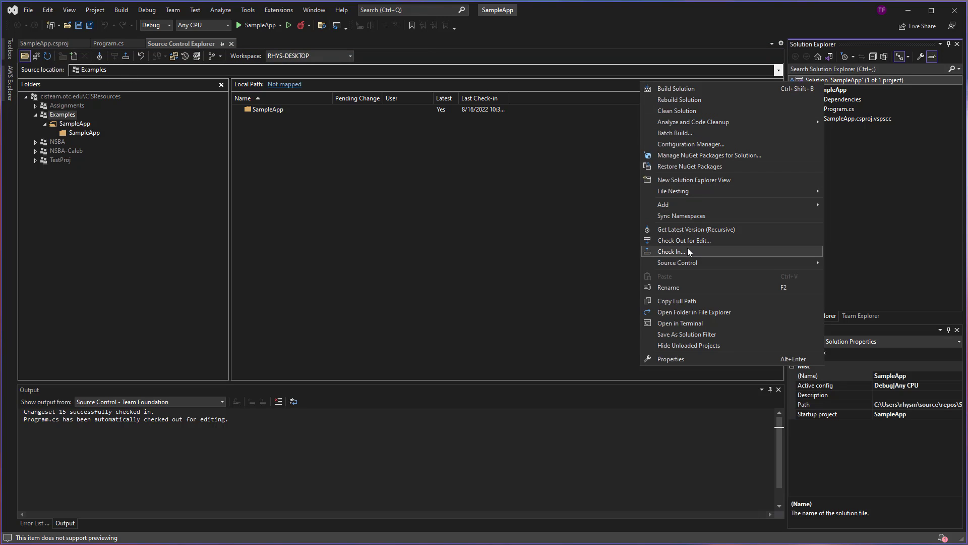
click(673, 251)
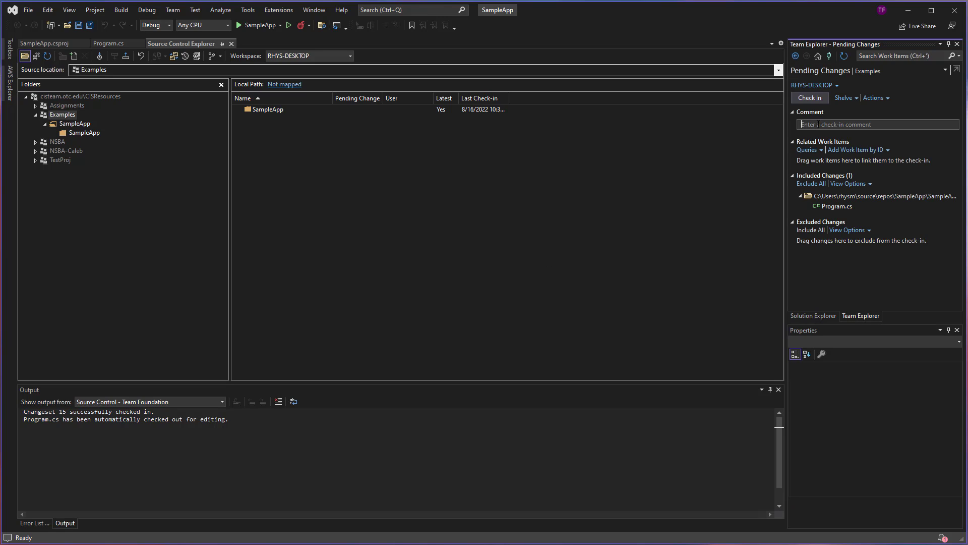
mouse_move(675, 254)
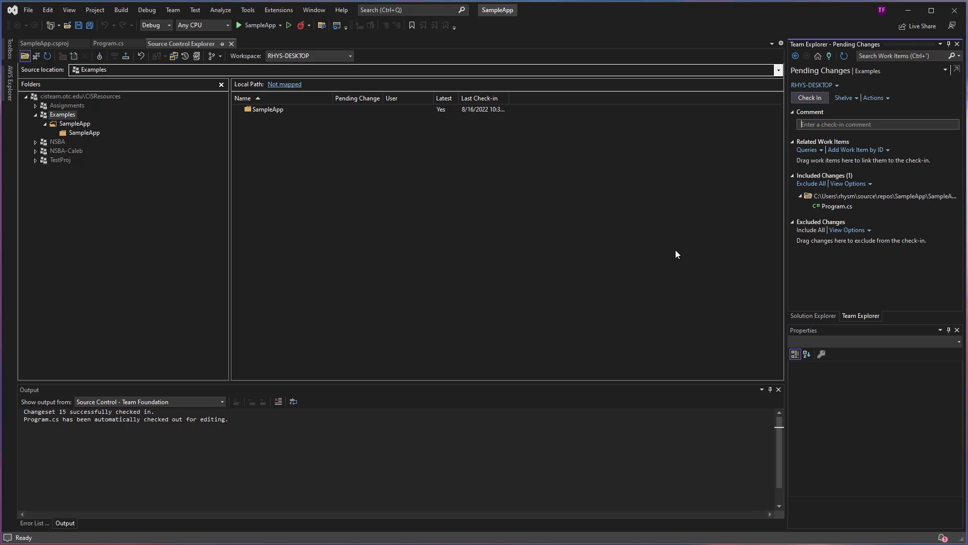
text(Made)
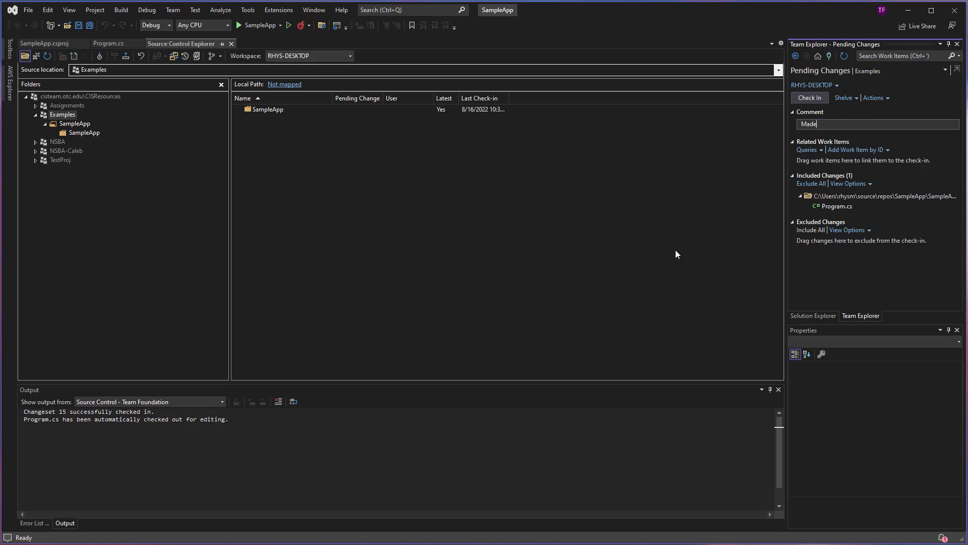
text(an edit)
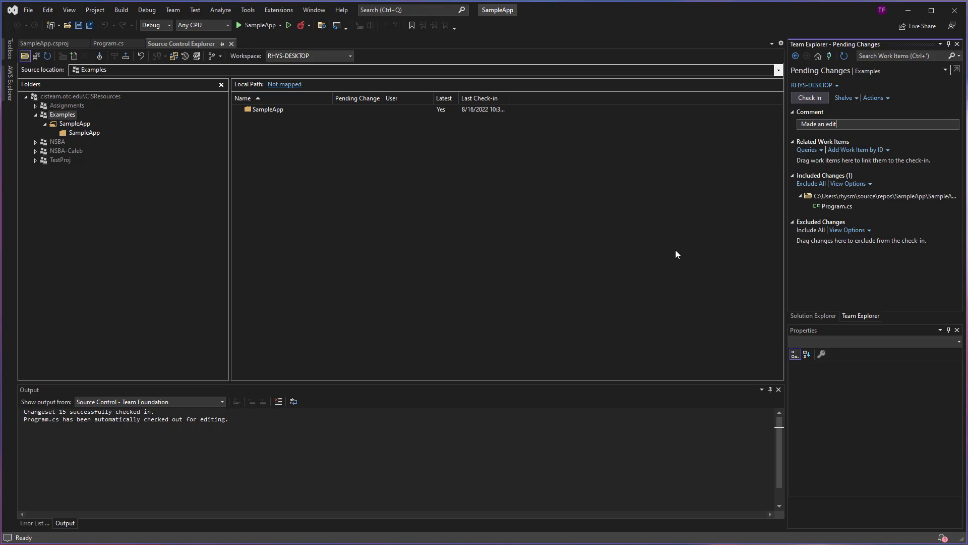
mouse_move(432, 316)
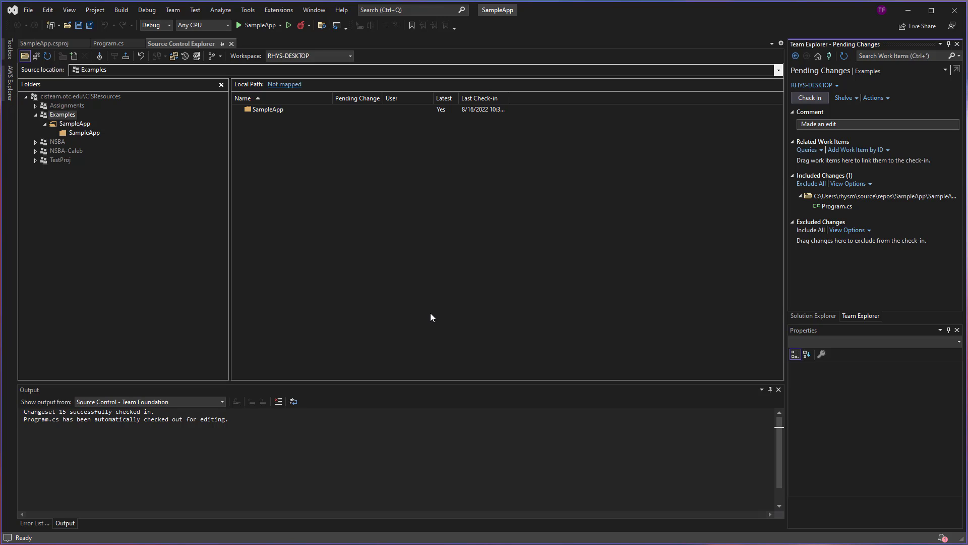
mouse_move(472, 283)
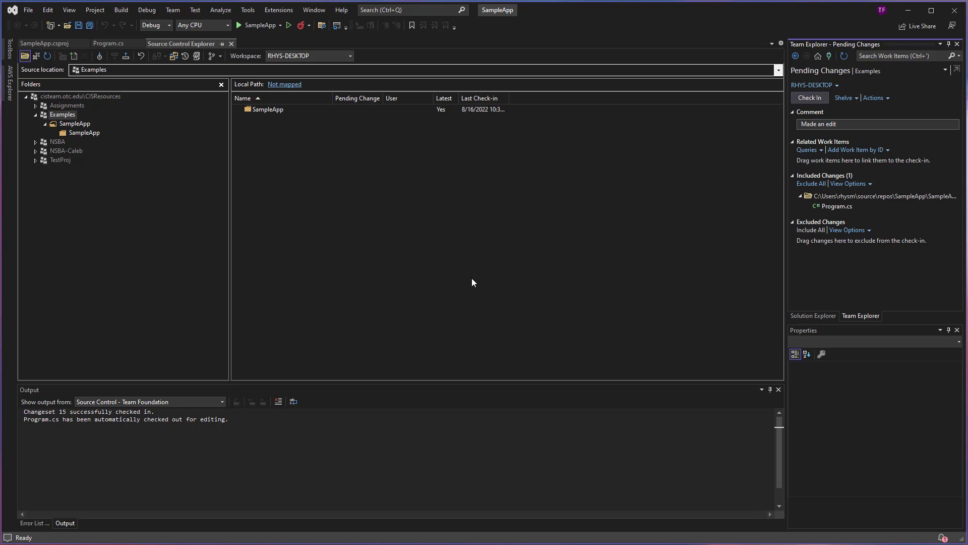
click(810, 97)
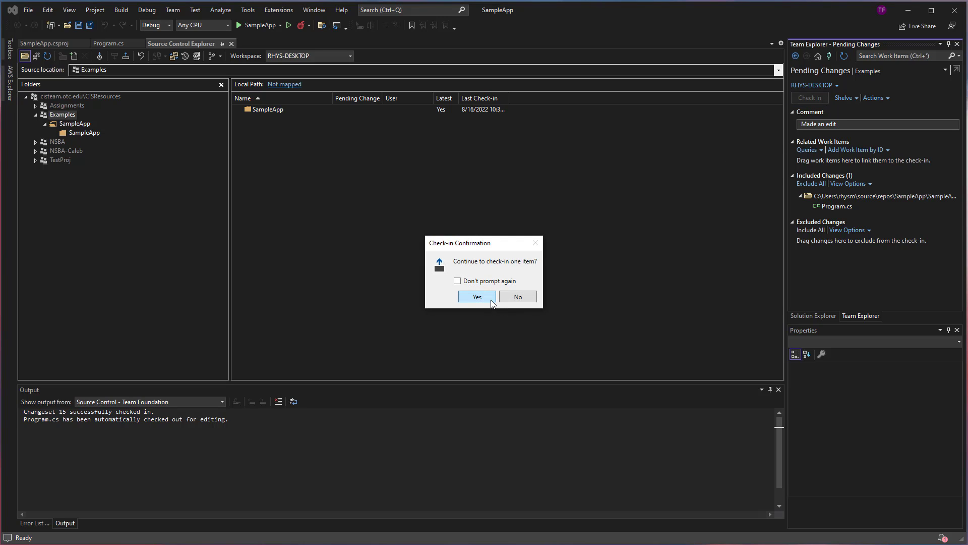
click(476, 296)
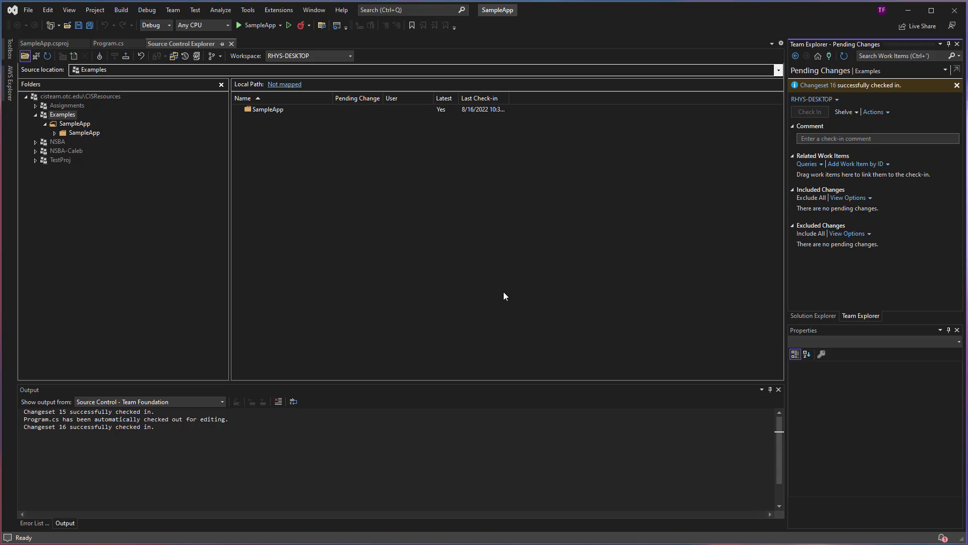
mouse_move(505, 168)
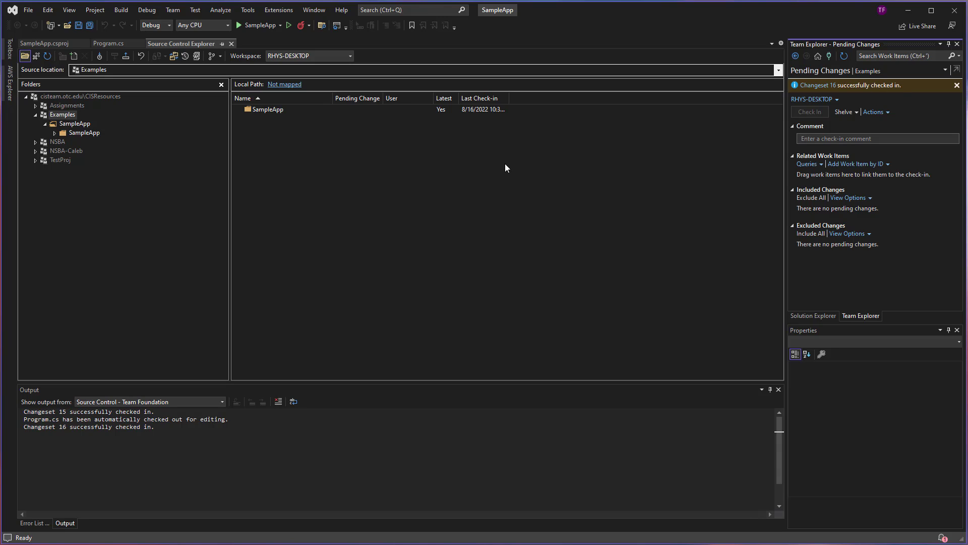
mouse_move(251, 120)
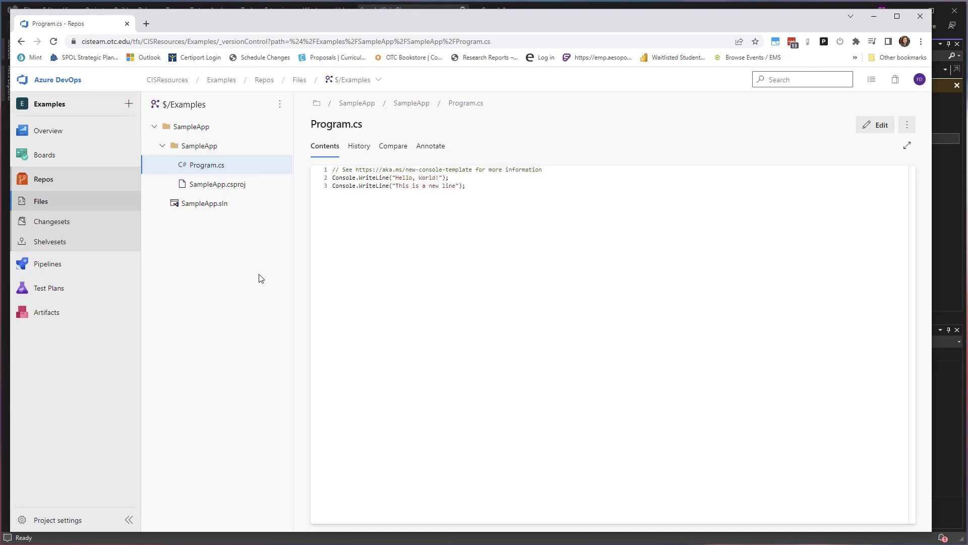
Highlight the new WriteLine line in server Program.cs, then return to the Examples files root.
double_click(335, 124)
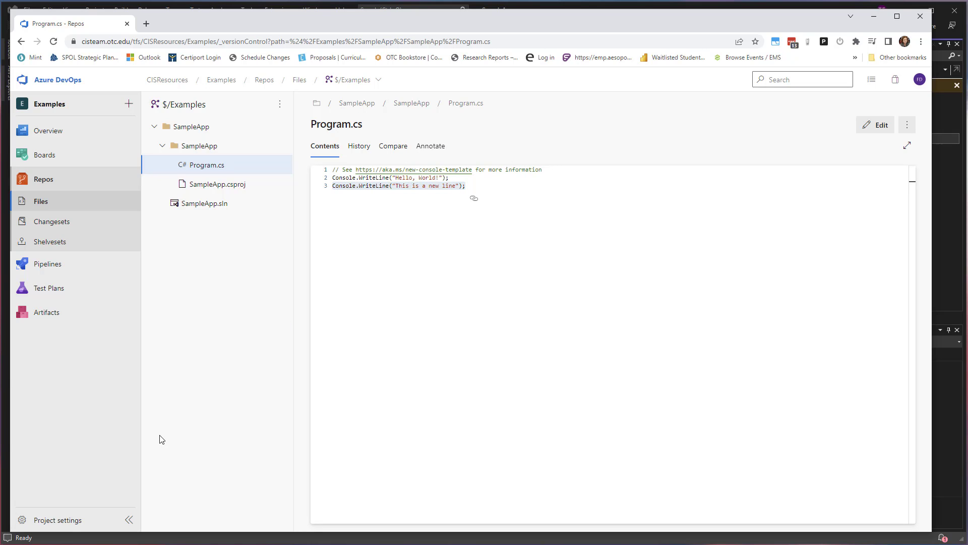
click(299, 78)
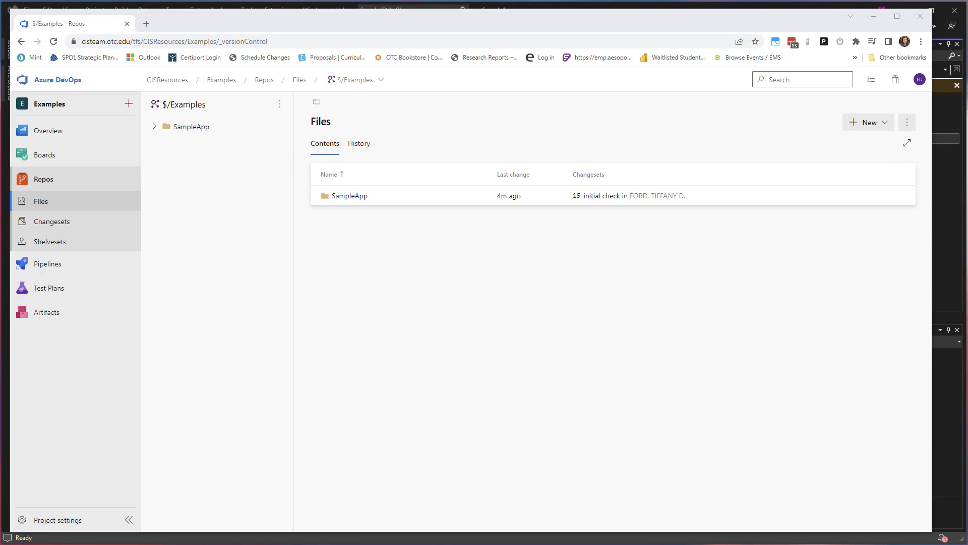
mouse_move(52, 221)
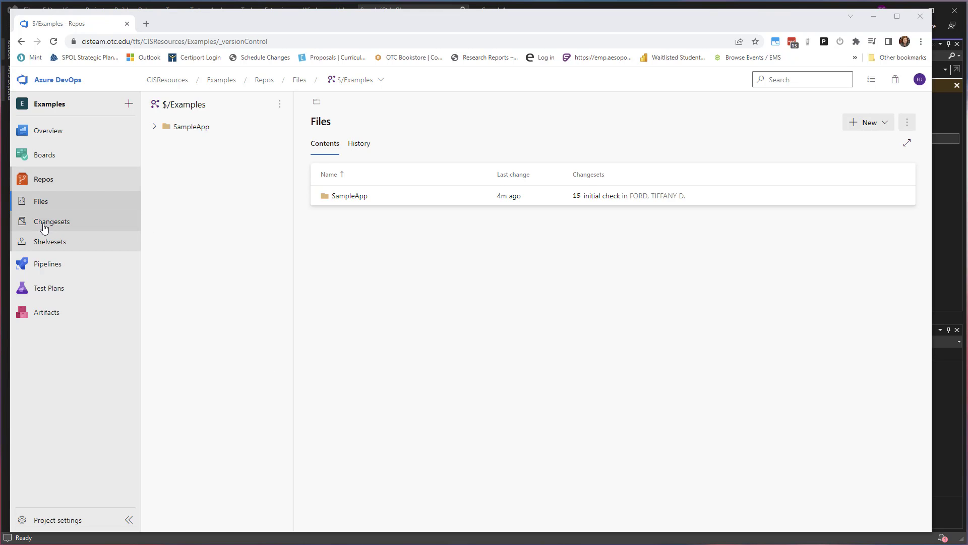
List the project's changesets and view changeset 16 'Made an edit' with Program.cs.
click(51, 221)
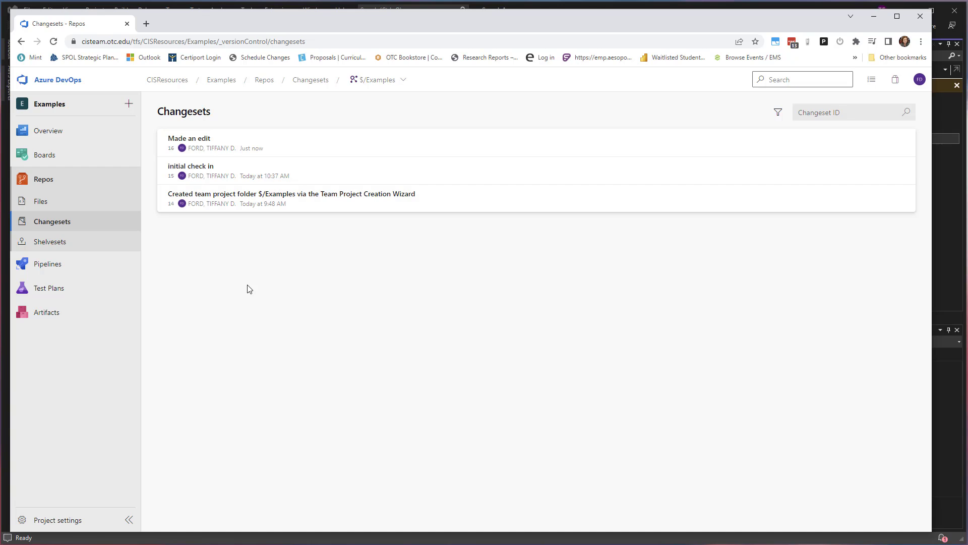
mouse_move(251, 148)
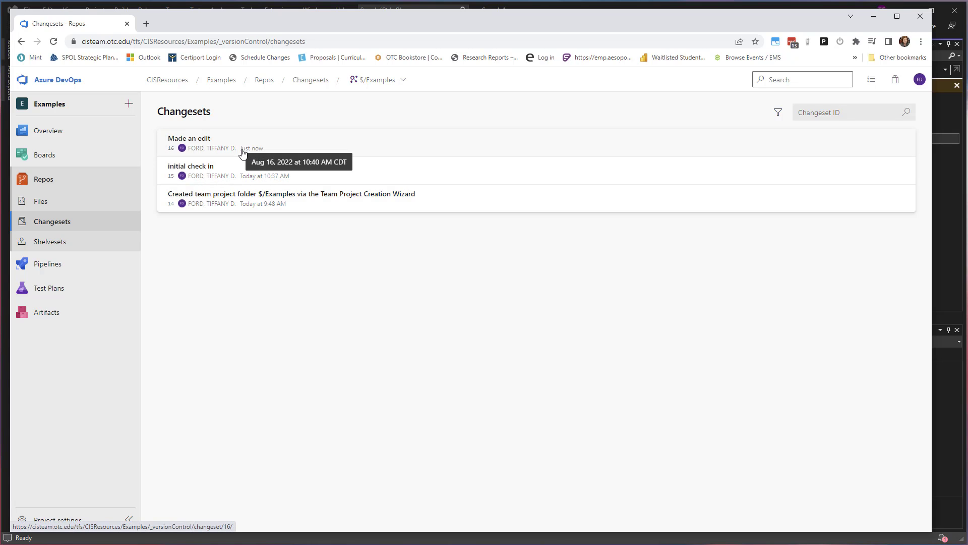
click(188, 138)
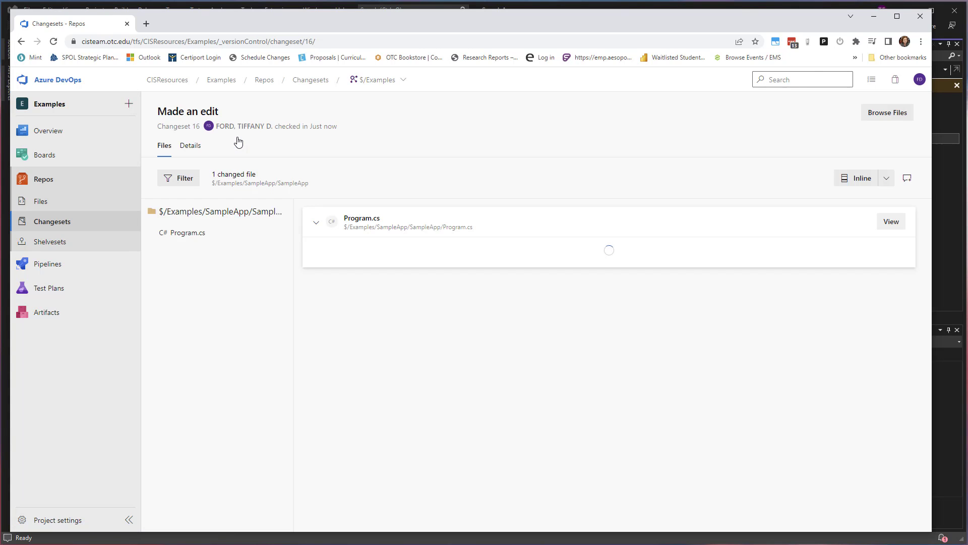